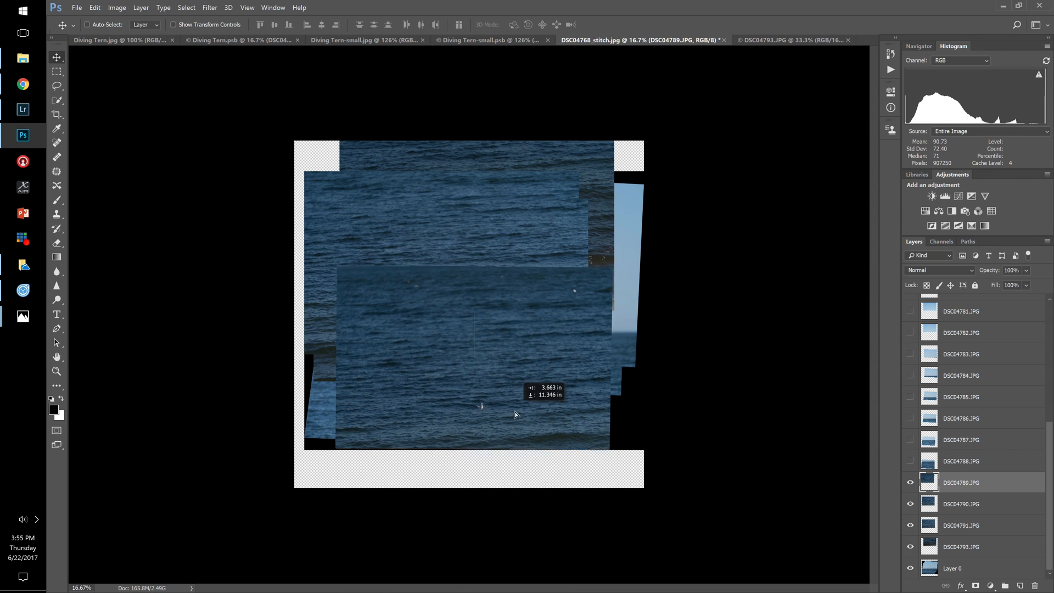
Drag a DSC0478x bird frame a few pixels right so its sea matches Layer 0.
{"action": "left_click_drag", "start_coordinate": [514, 414], "coordinate": [518, 414]}
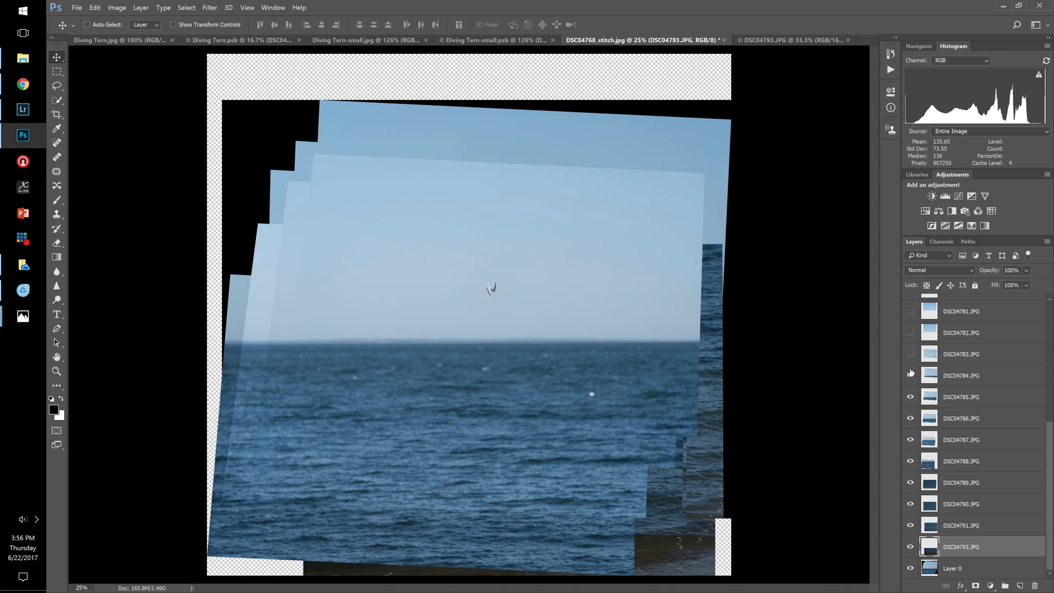
Hide the DSC bird frame layers and select Layer 0 as the working layer.
{"action": "left_click", "coordinate": [910, 361]}
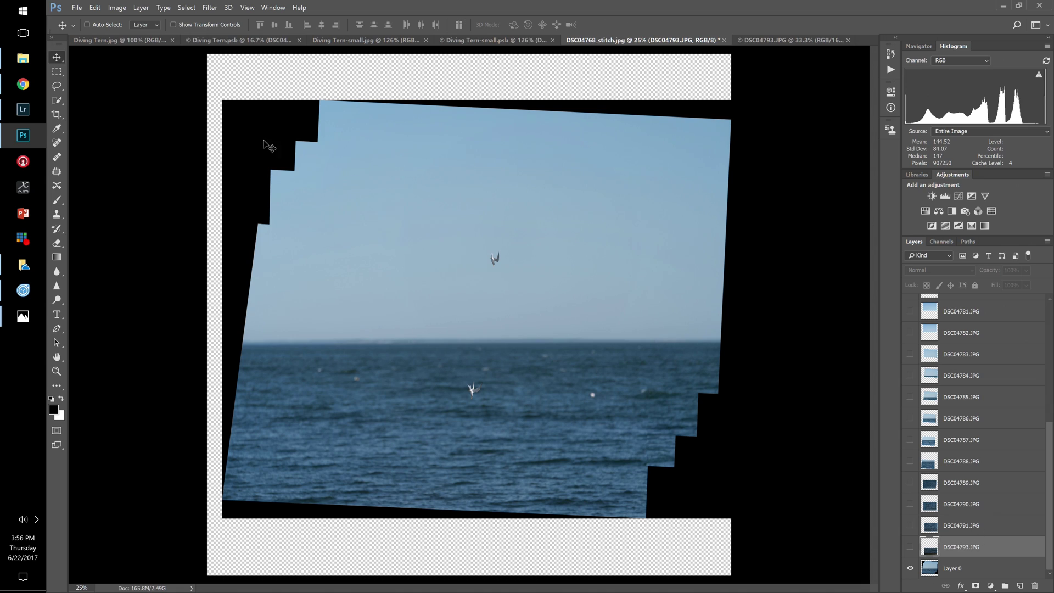
{"action": "mouse_move", "coordinate": [626, 397]}
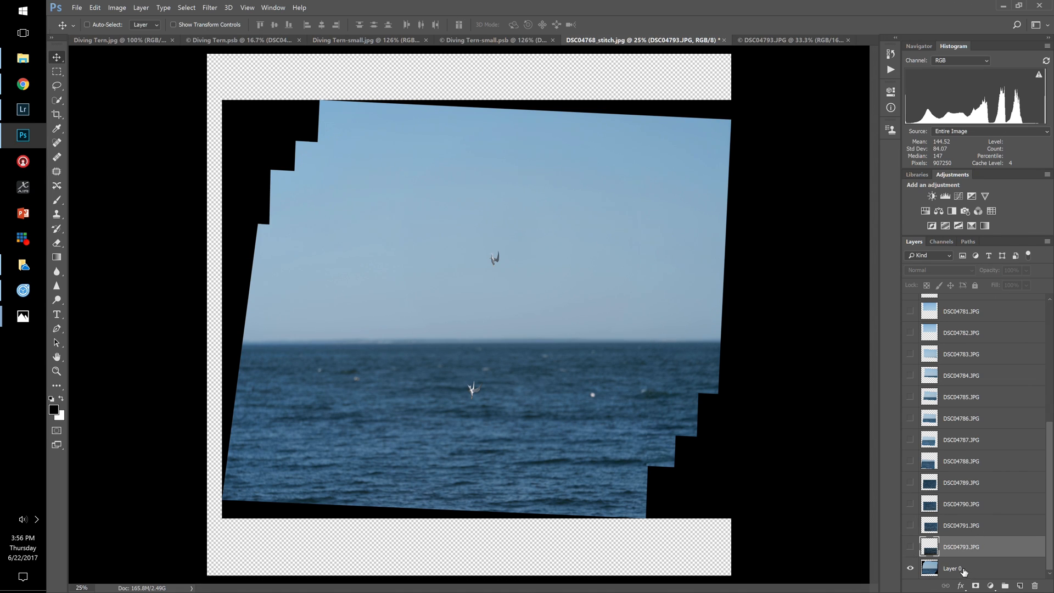
{"action": "left_click", "coordinate": [962, 568]}
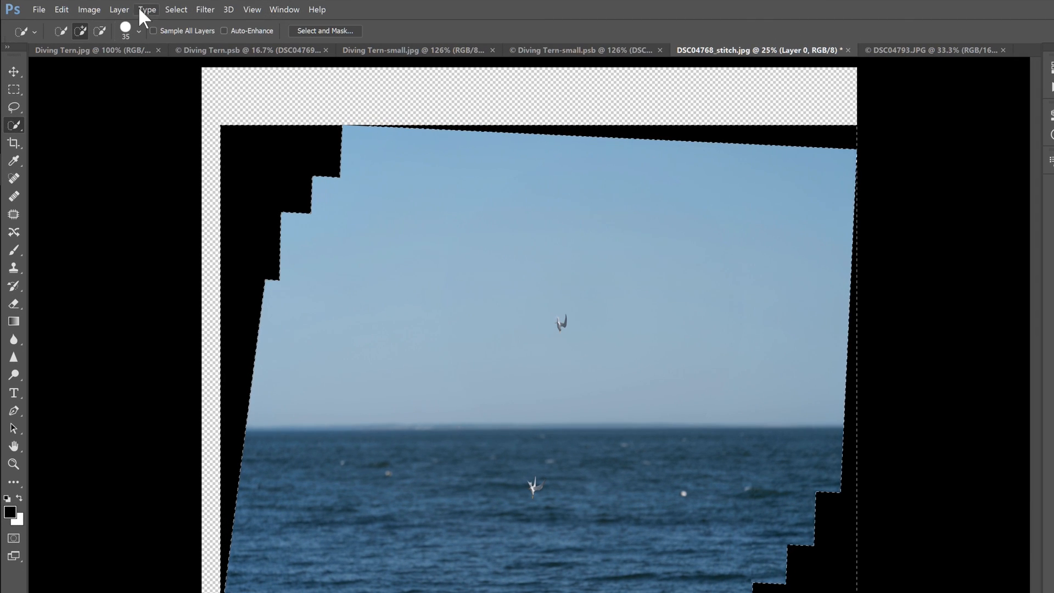
Expand the black-gap selection by 10 pixels via Select > Modify > Expand.
{"action": "left_click", "coordinate": [176, 9]}
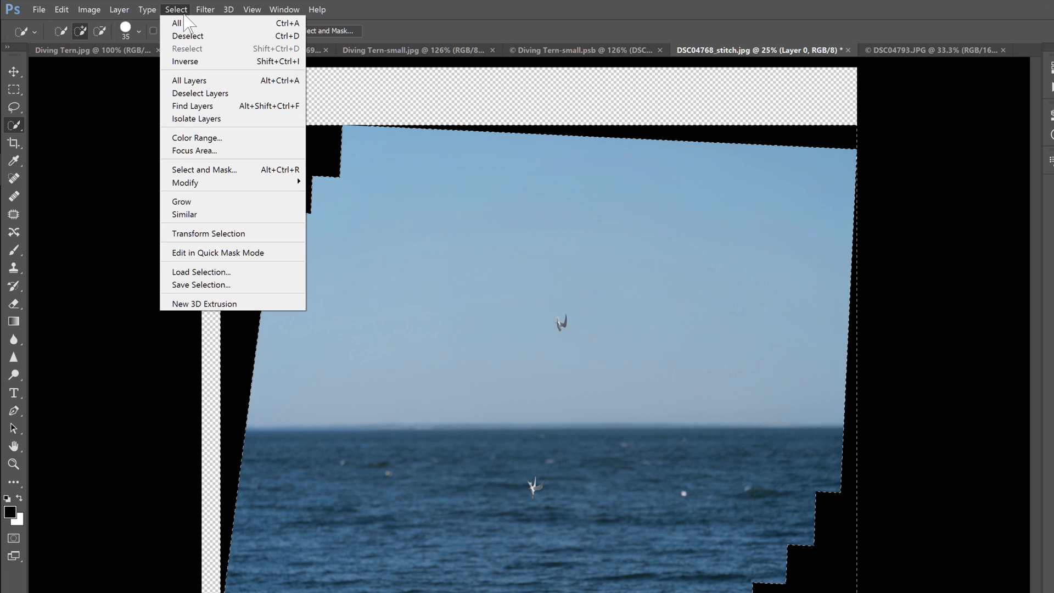
{"action": "mouse_move", "coordinate": [185, 183]}
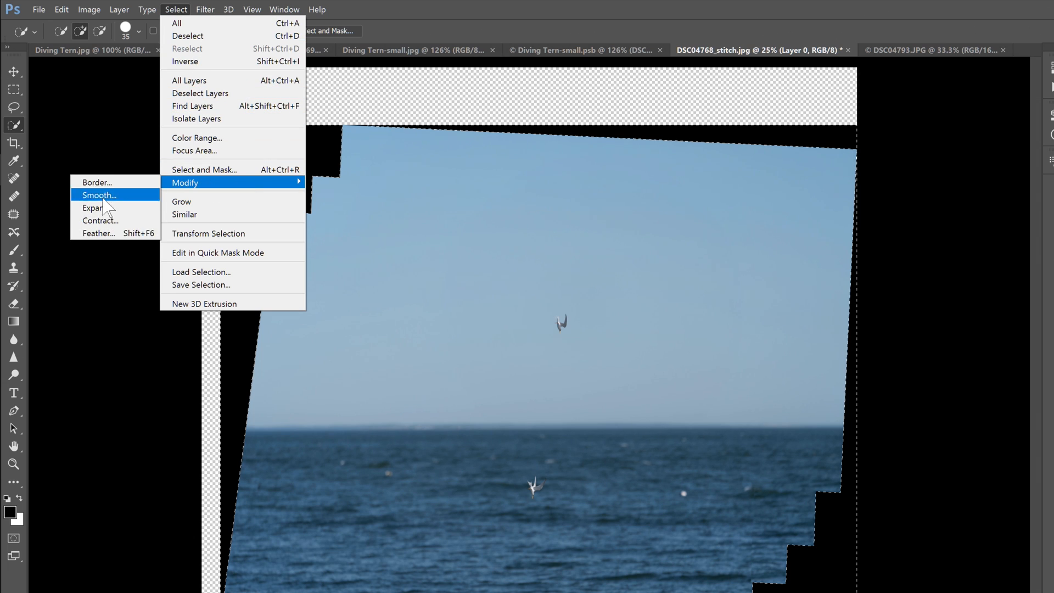
{"action": "left_click", "coordinate": [92, 208]}
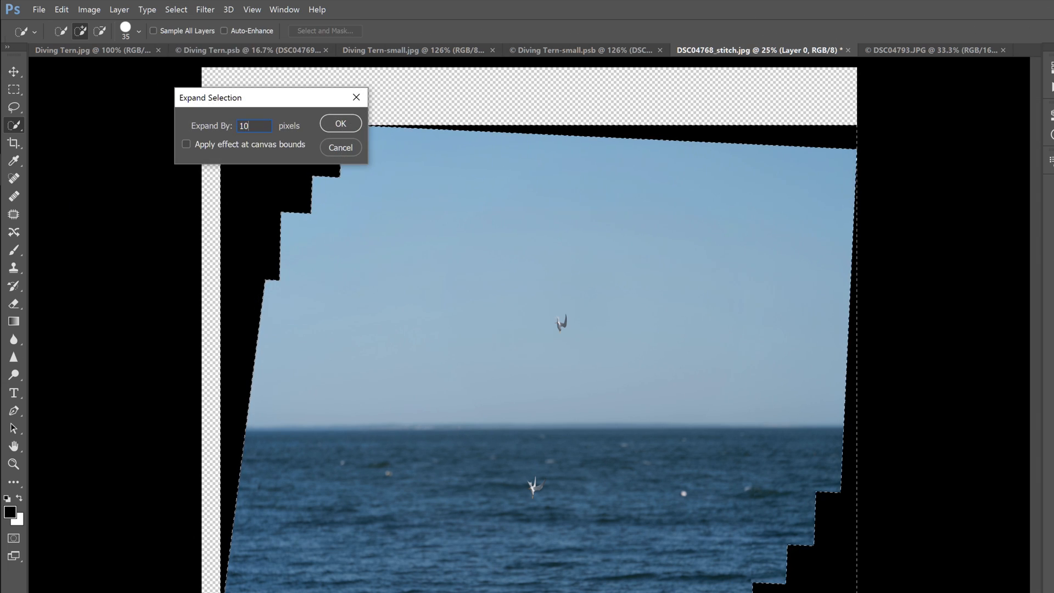
{"action": "left_click", "coordinate": [340, 123]}
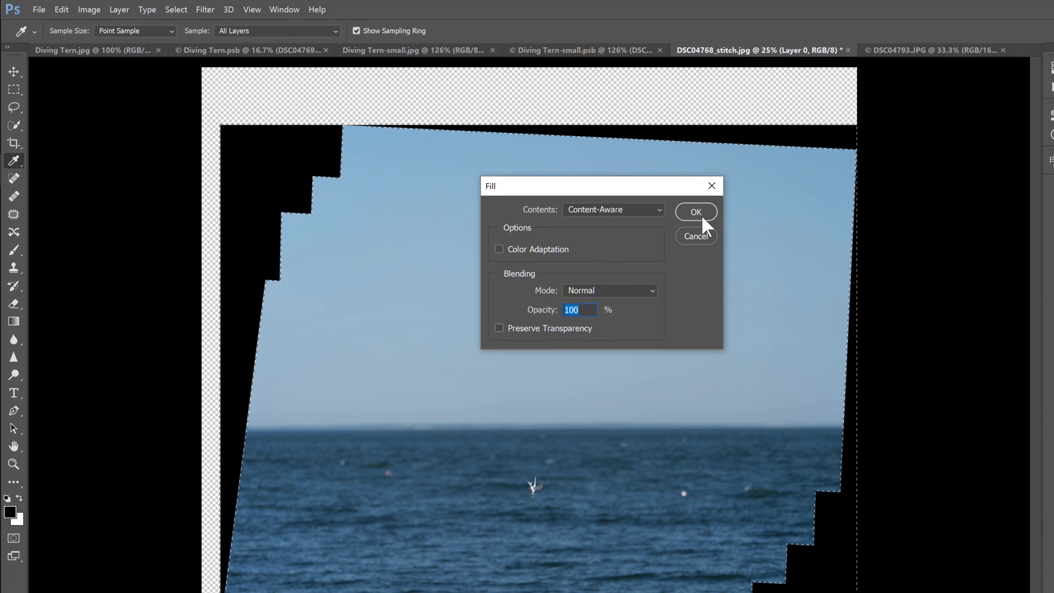
Confirm the Content-Aware Fill dialog so sky and sea replace the black gaps.
{"action": "left_click", "coordinate": [696, 212]}
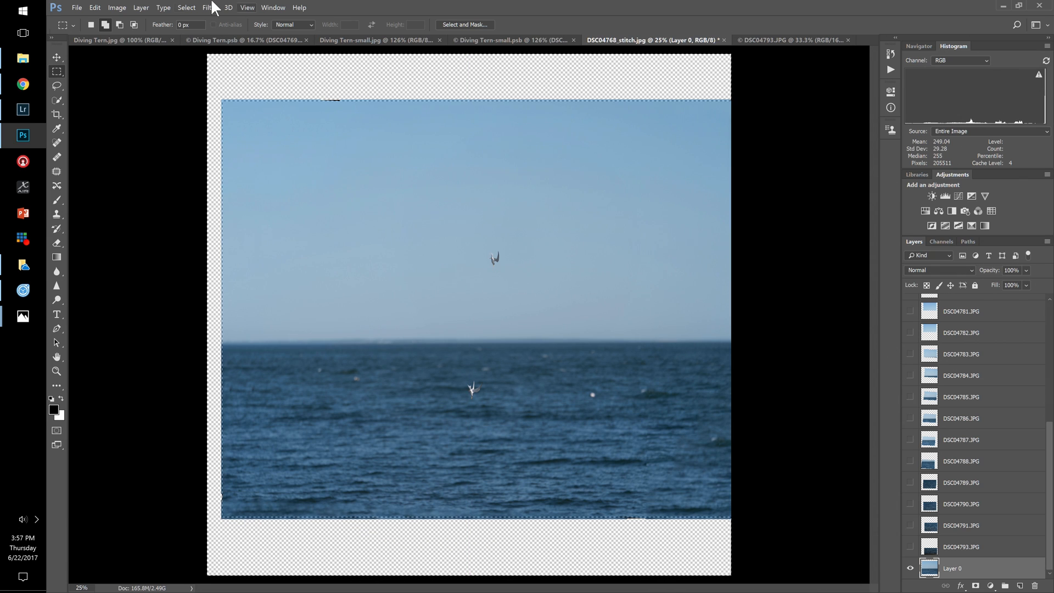
Run Edit > Fill with Content-Aware again on the remaining edge slivers.
{"action": "left_click", "coordinate": [86, 7]}
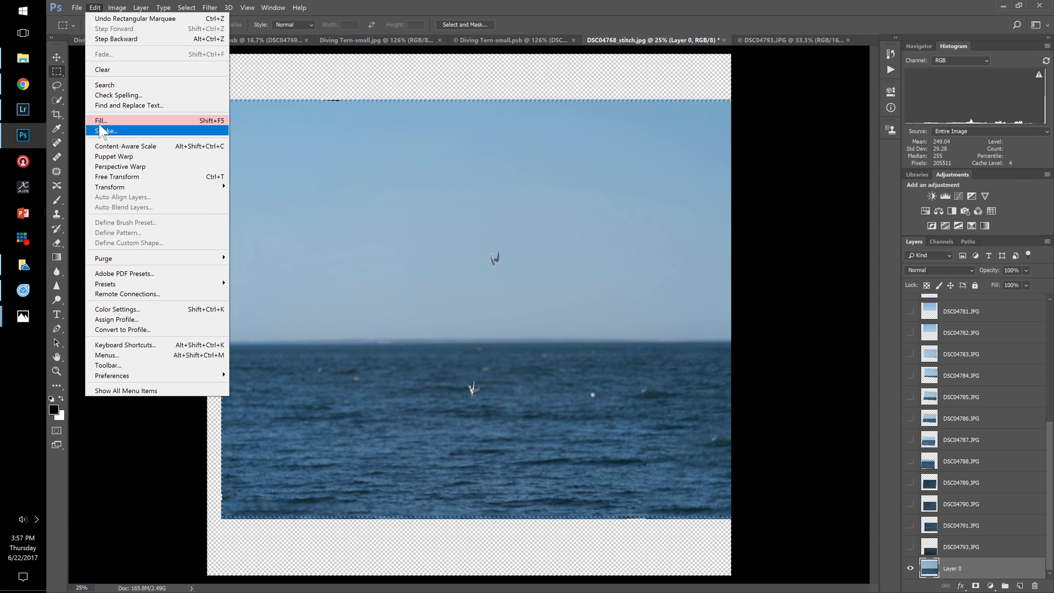
{"action": "left_click", "coordinate": [101, 120]}
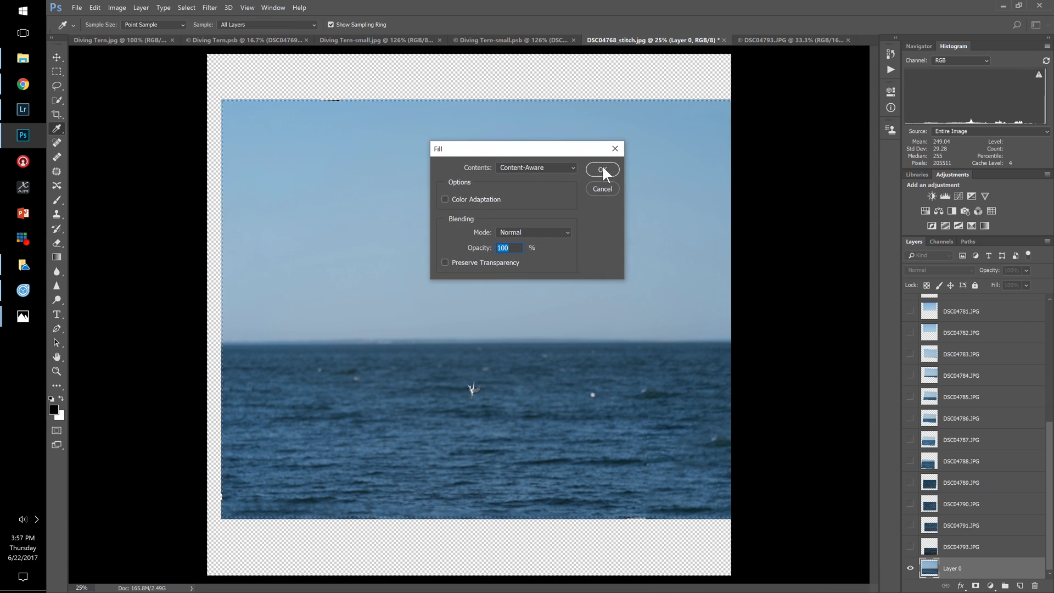
{"action": "left_click", "coordinate": [602, 169]}
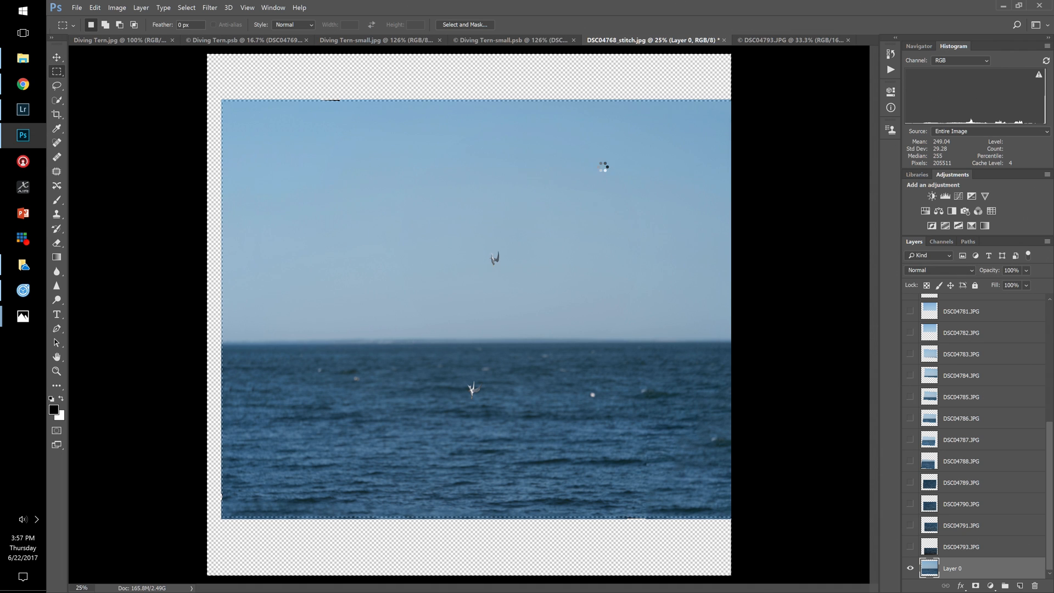